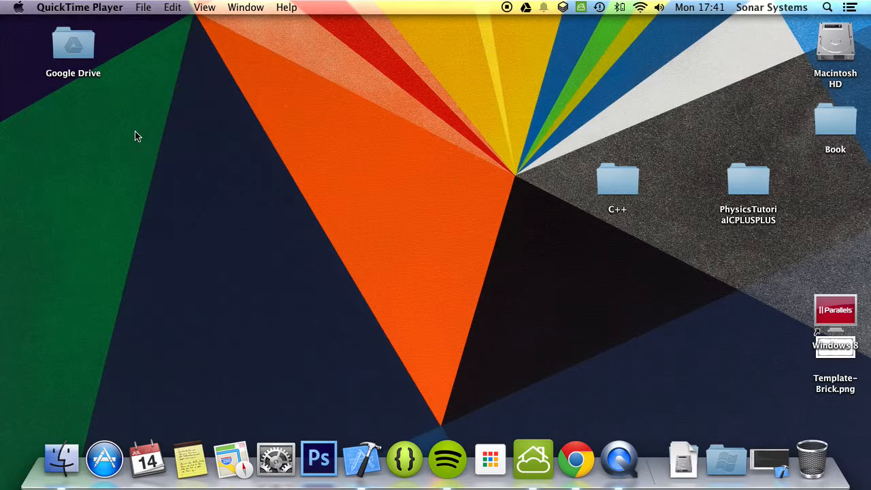
mouse_move(614, 196)
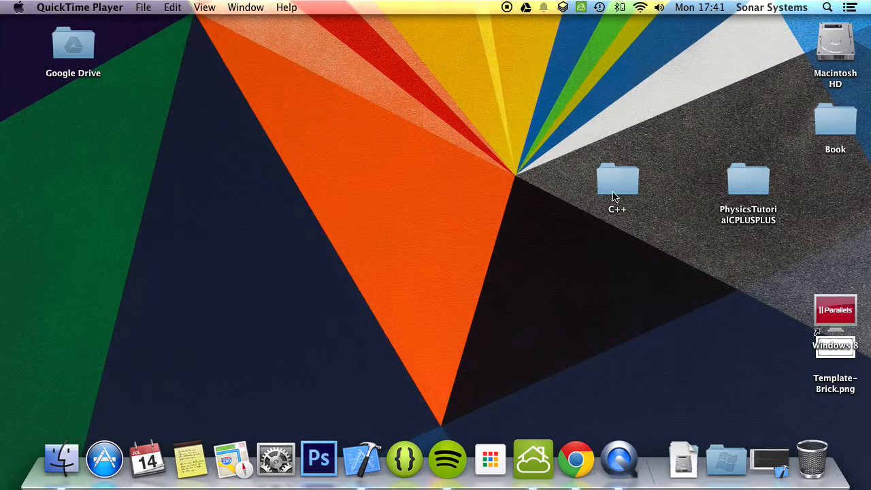
- Open the C++ desktop folder and launch C Plus Plus Tutorial.xcodeproj
double_click(618, 178)
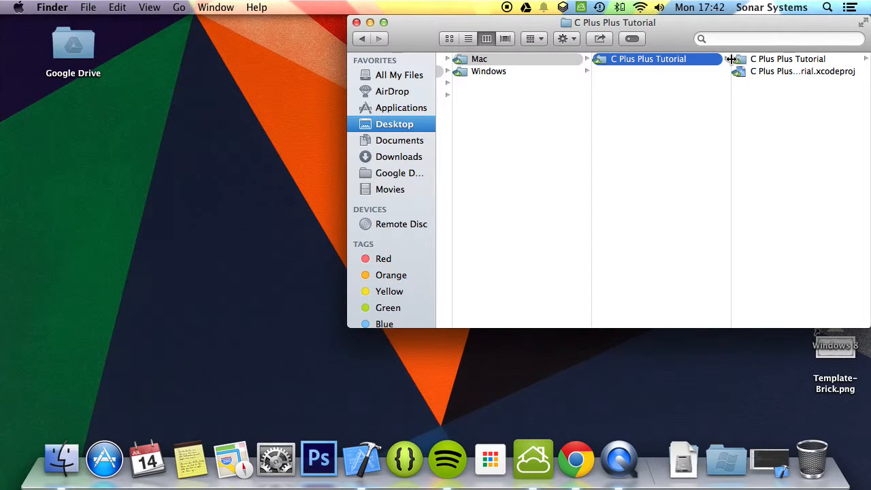
double_click(799, 73)
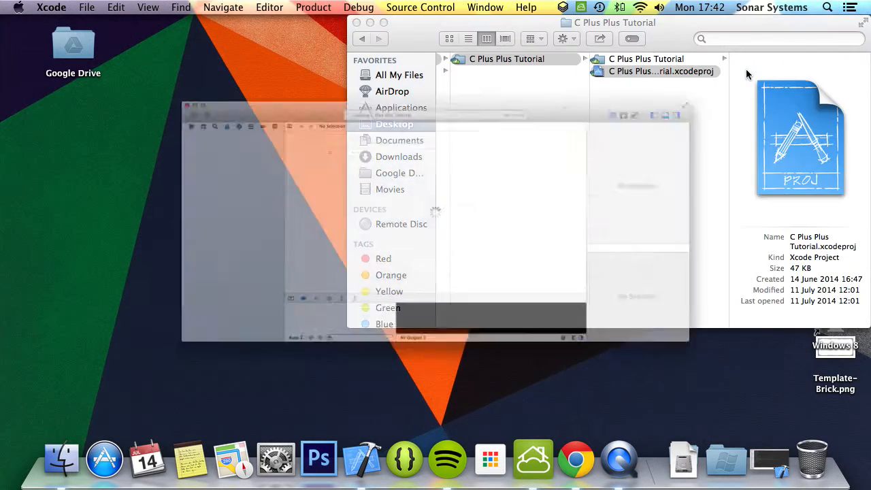
- Open main.cpp and start a Vehicle class declaration with a virtual void member
double_click(666, 71)
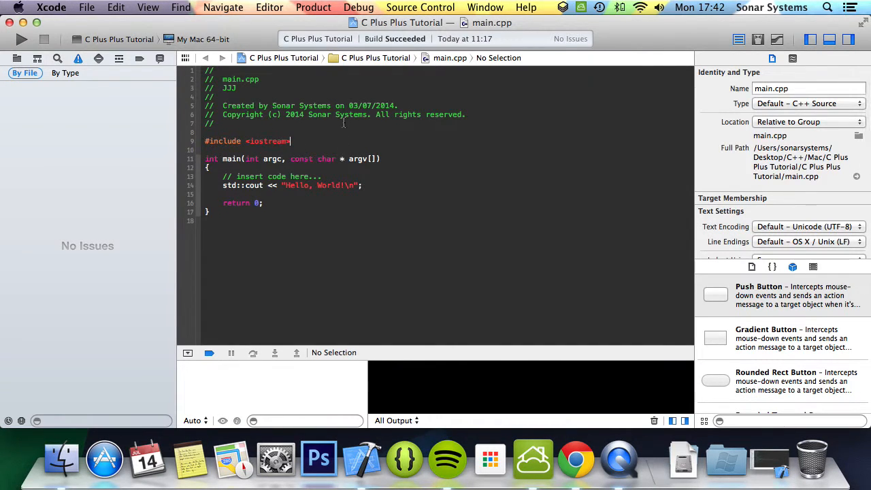
key(Return)
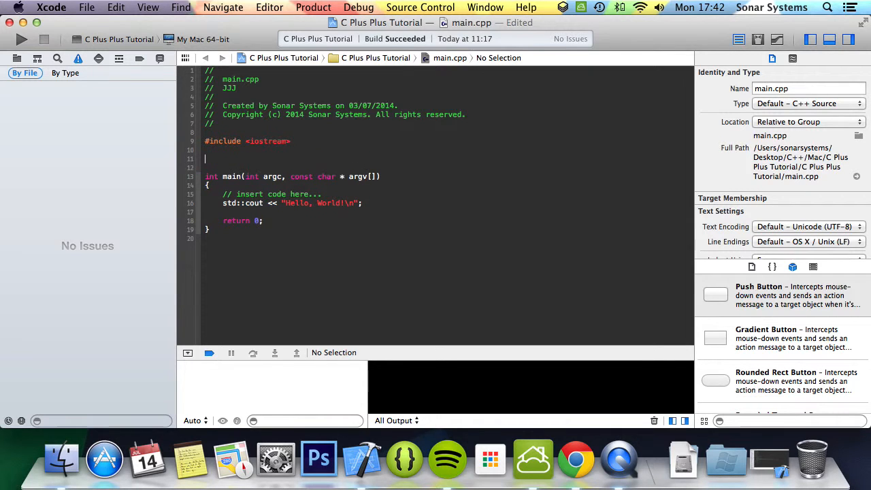
text(class)
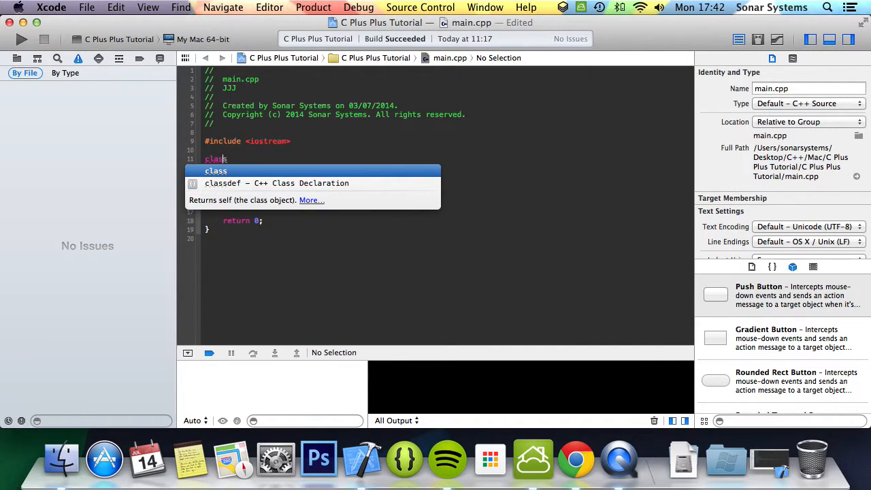
text(Vehicle)
text(public:)
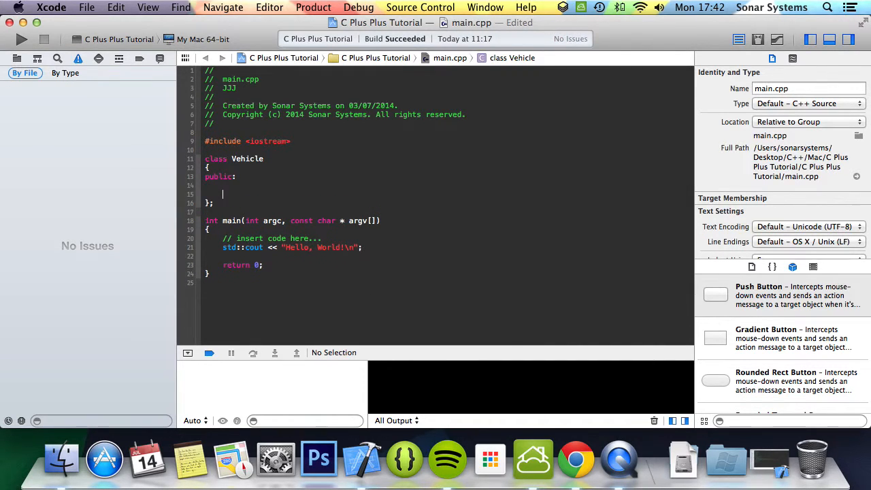
text(virtual)
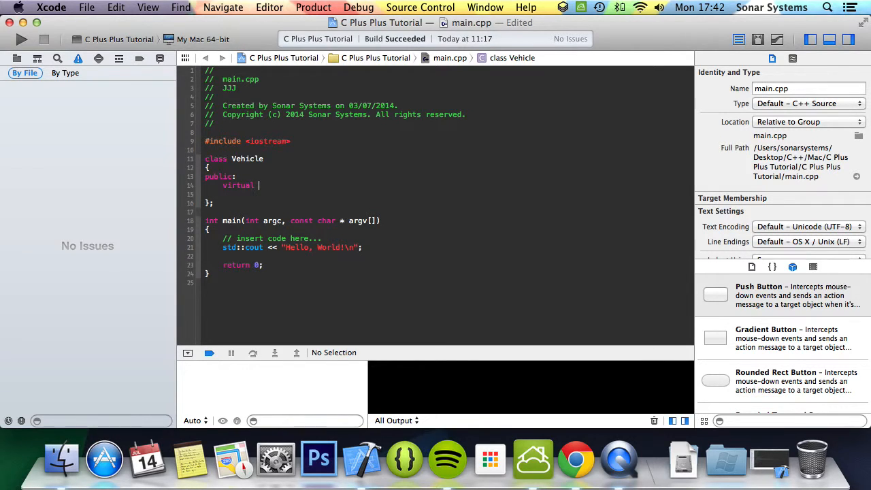
text(void)
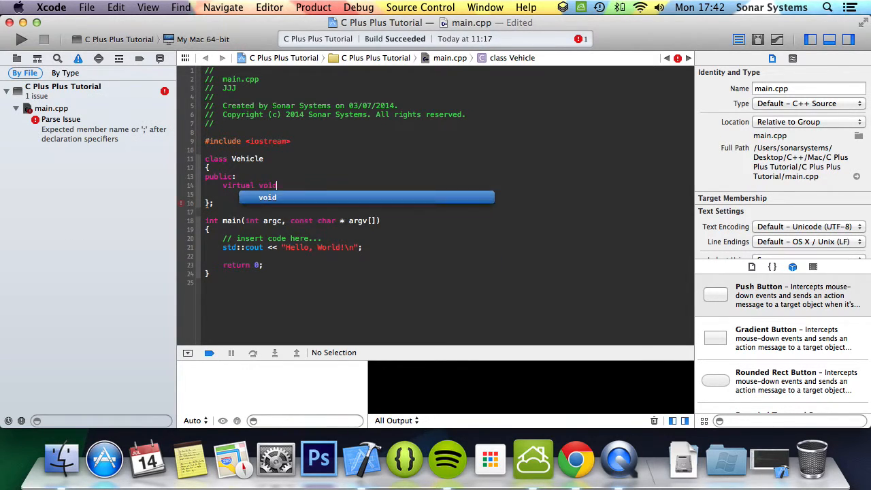
- Declare PrintFunction() in Vehicle and add the empty Vehicle::PrintFunction() definition below
text(Print)
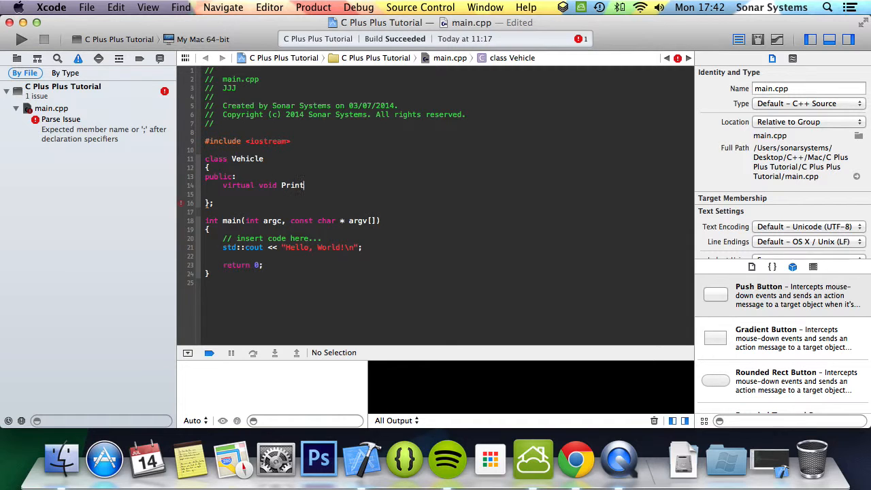
text(Function)
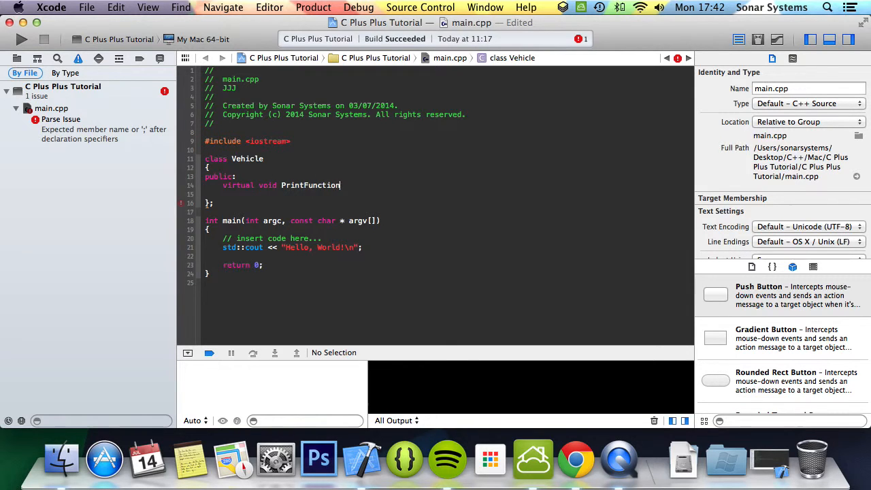
text(())
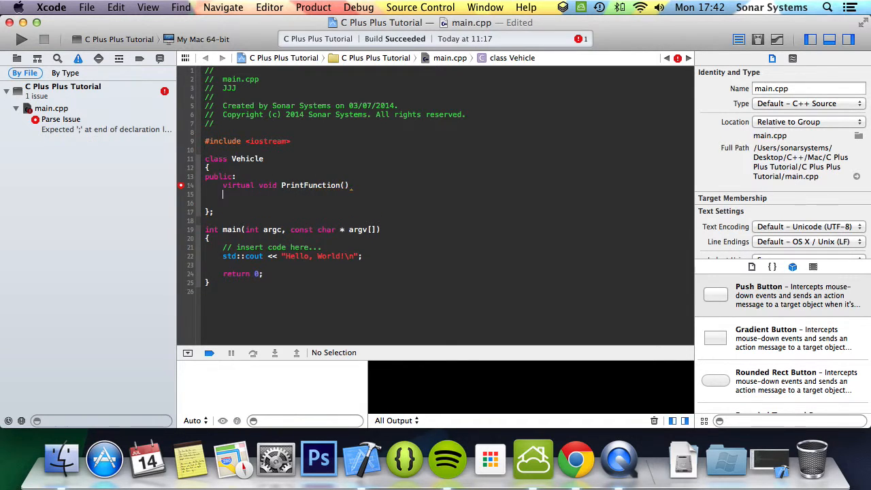
text(;)
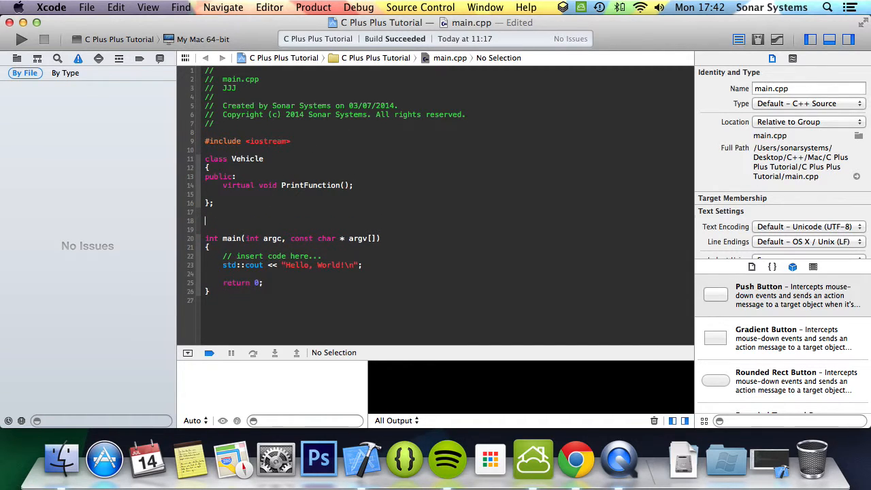
text(void)
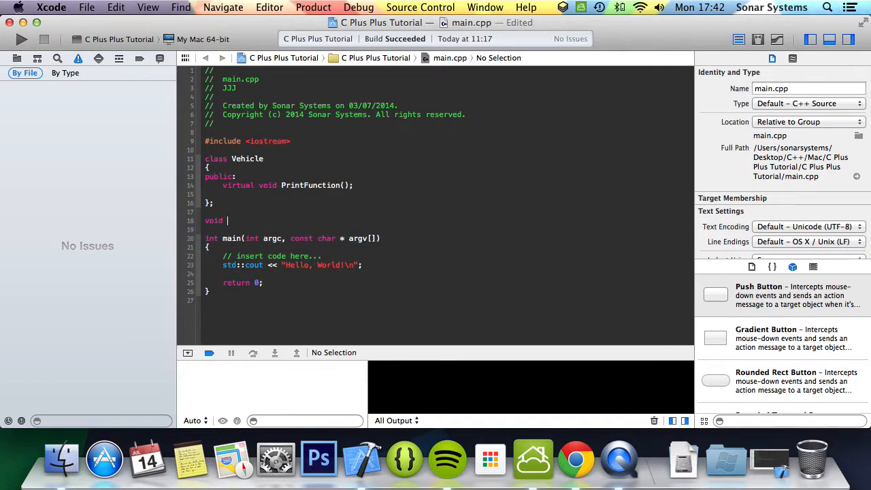
text(Vehicle::PrintFunction())
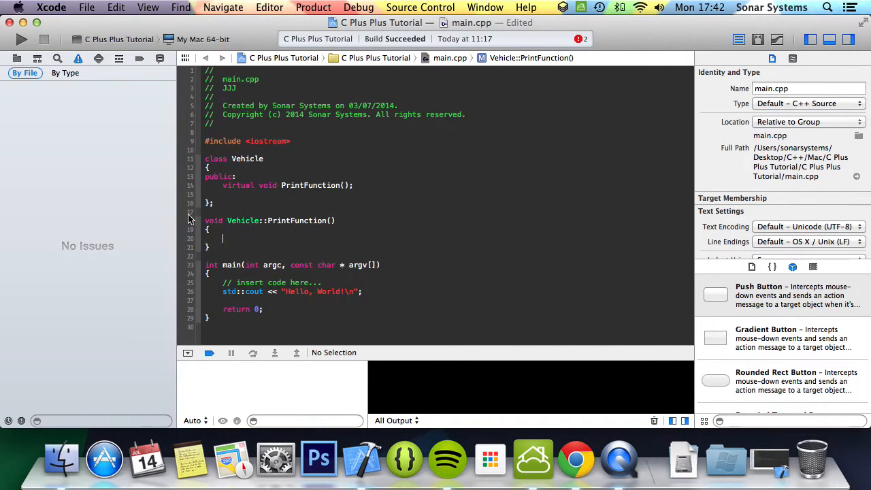
- Make Vehicle::PrintFunction print "PRINT BASe" with std::endl, then begin a new class
double_click(238, 185)
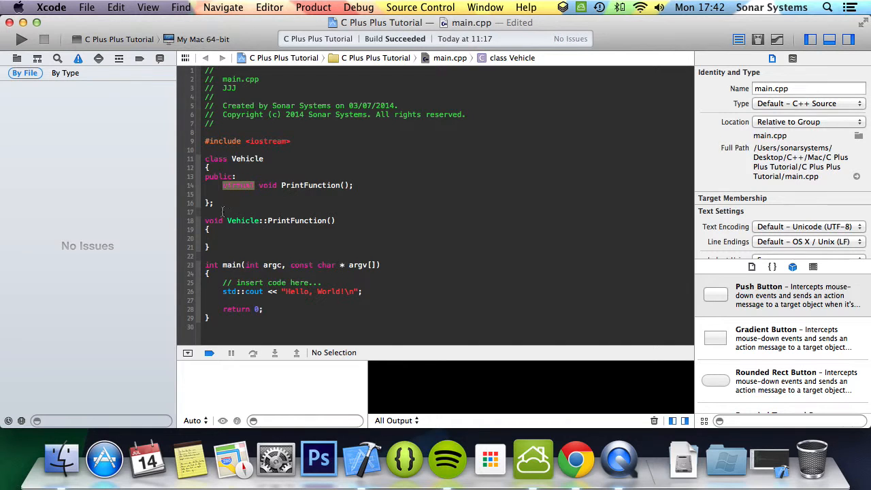
click(224, 238)
text(std::cout <<)
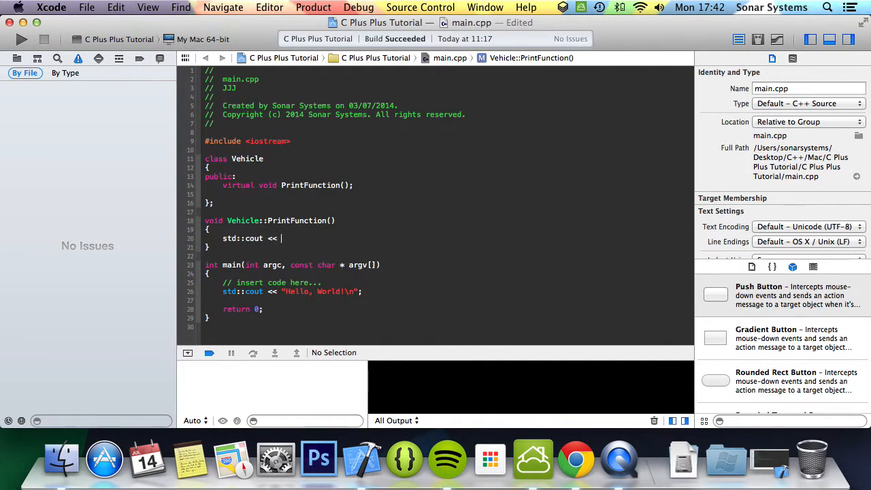
text("PRINT ")
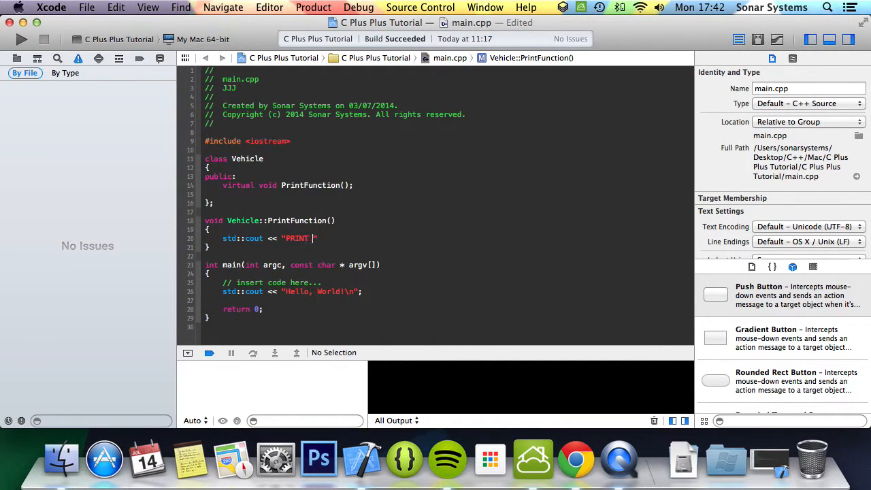
text(BASe" << std::endl;)
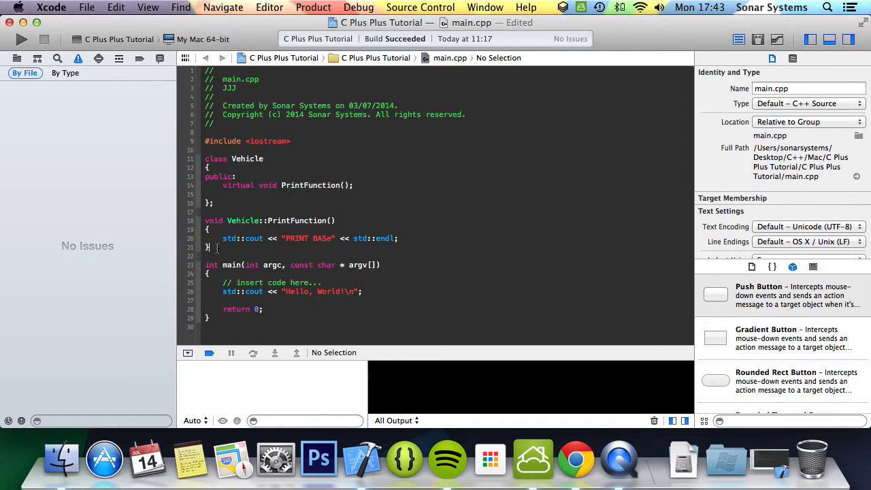
text(class BMW : public)
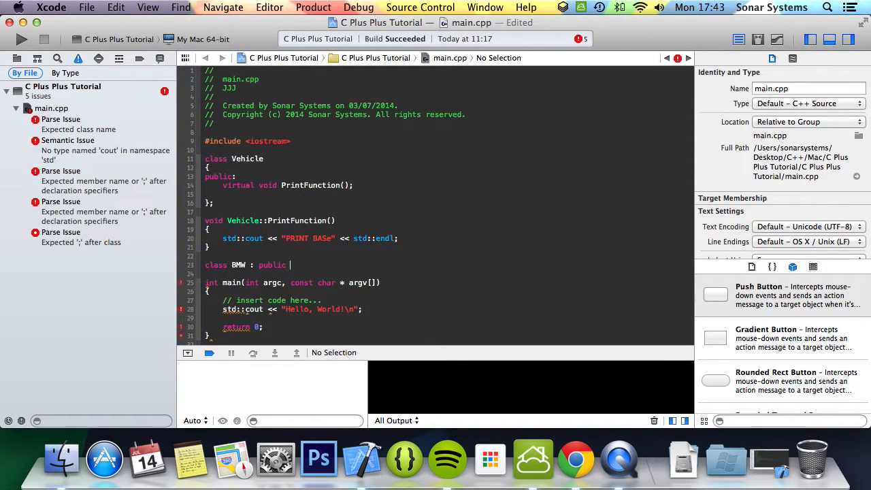
- Make the BMW class inherit from Vehicle with a public section
text(Vehicle)
click(449, 274)
text({)
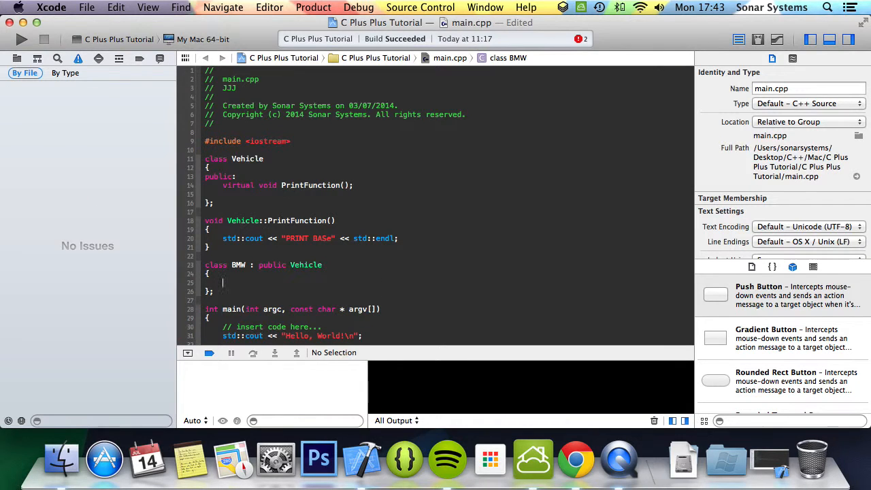
key(Return)
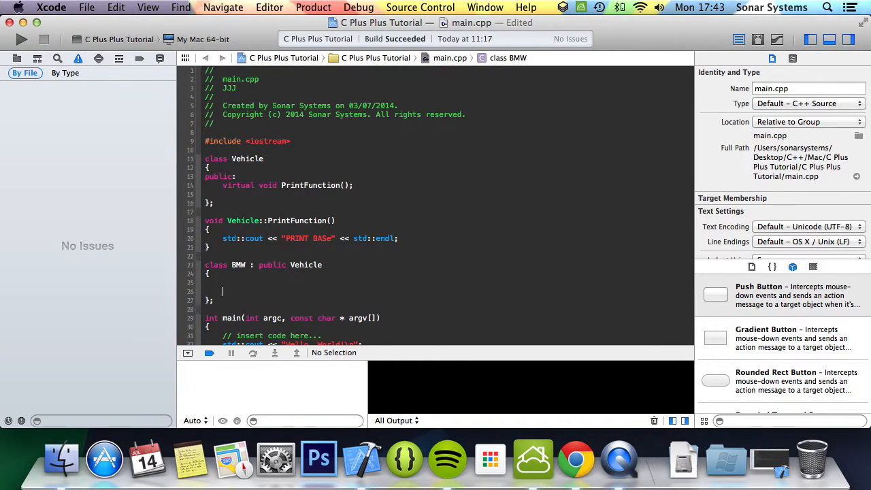
text(public:)
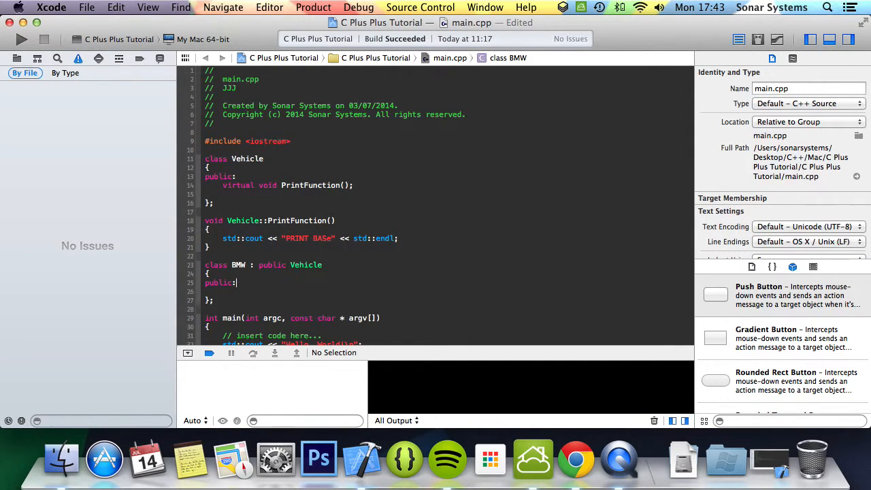
- Declare void PrintFunction() in BMW and start the BMW:: definition below
text(void p)
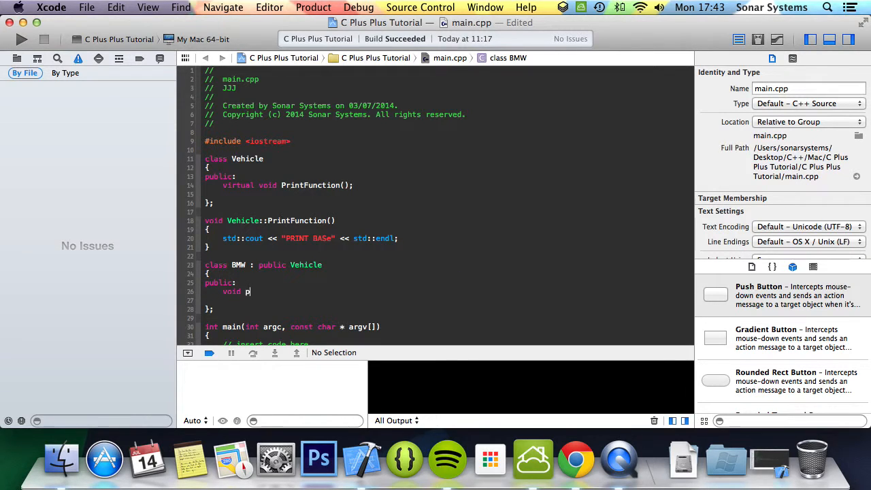
text(ri)
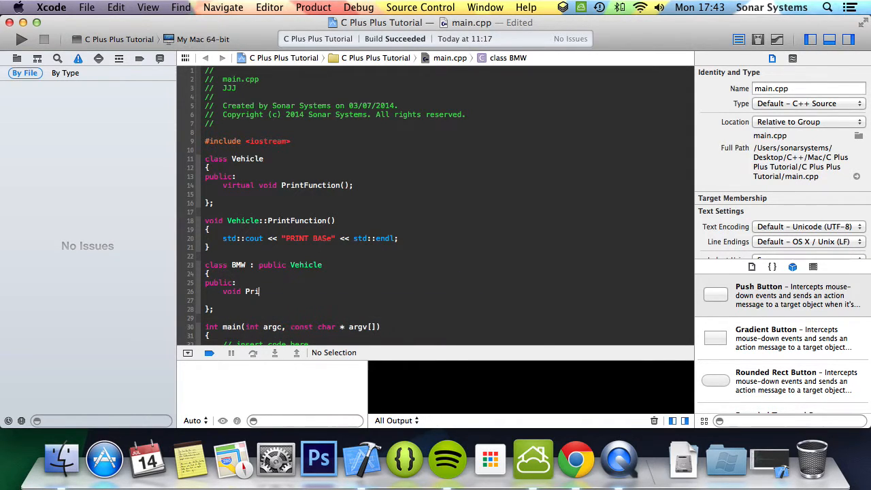
text(ntFunction();)
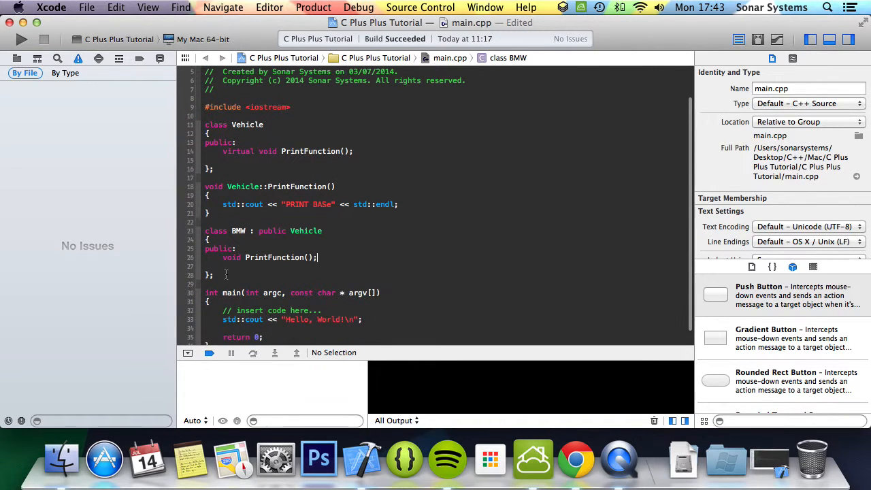
text(void)
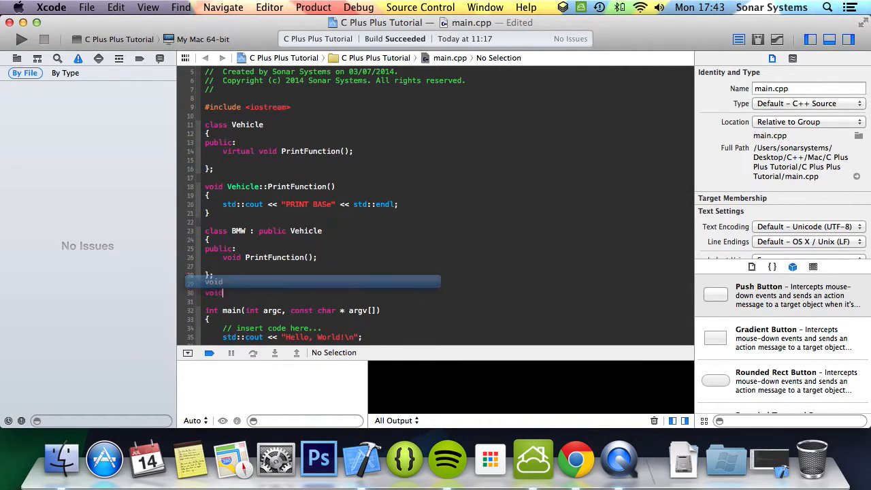
text(BMW::PrintFunction()
click(449, 302)
text({)
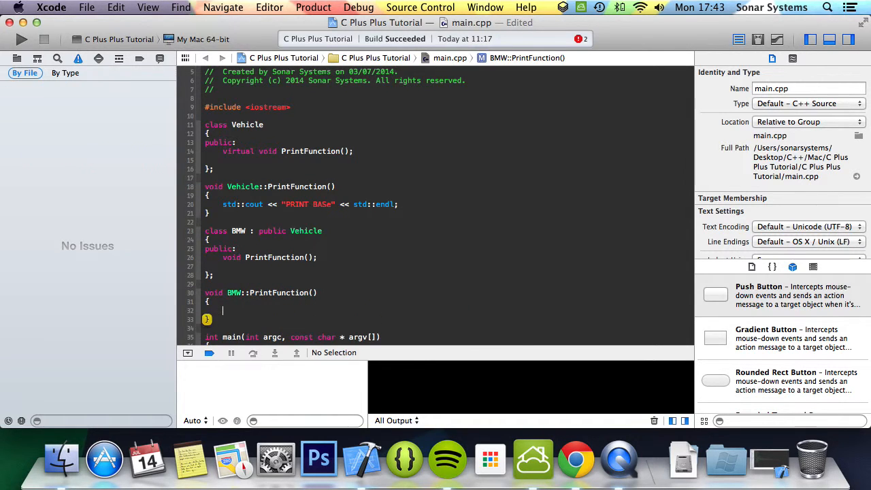
- Have BMW::PrintFunction print "PRINT BMW" with std::endl, fixing the endl typo
text(std::cout <<)
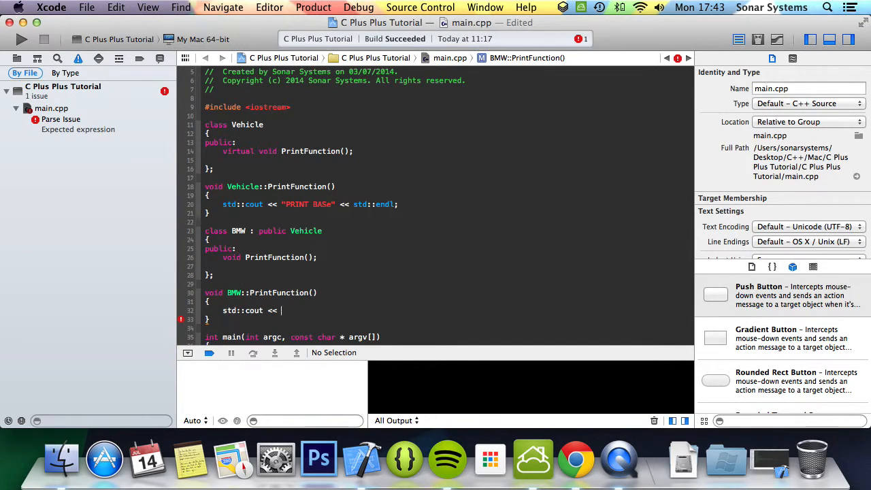
text(PRINT)
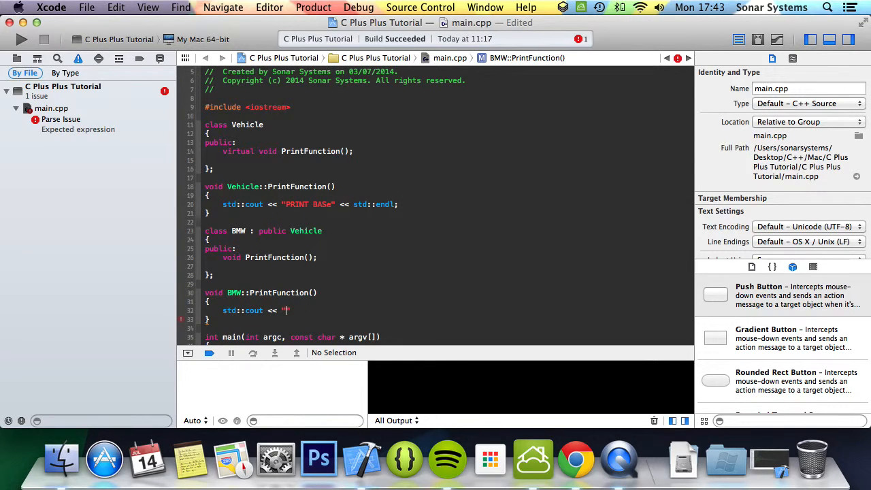
text(PRINT BMW")
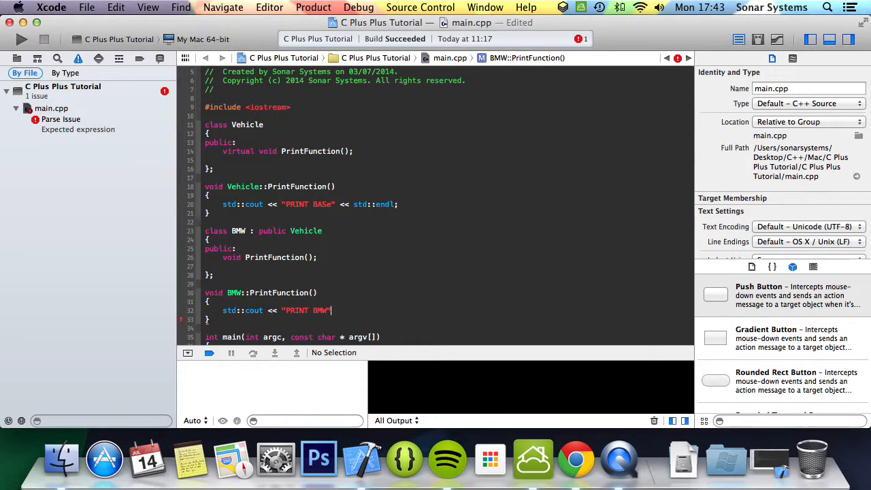
text(<< std::endll)
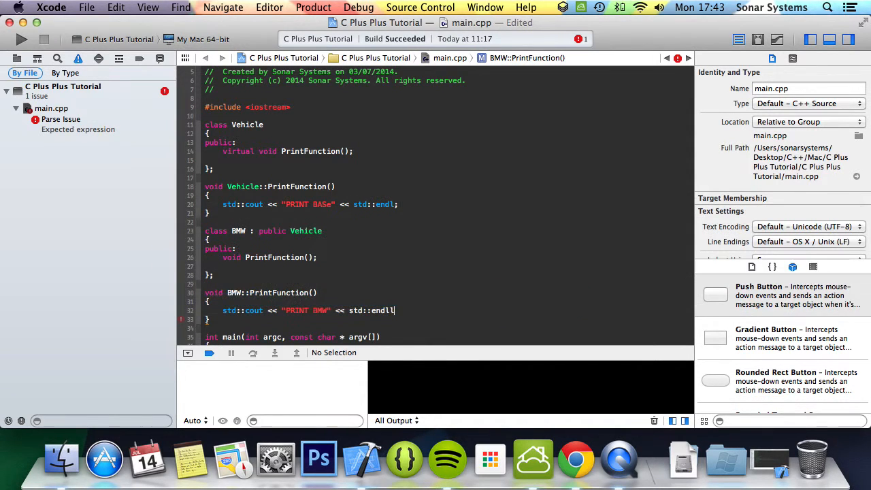
key(Backspace)
text(;)
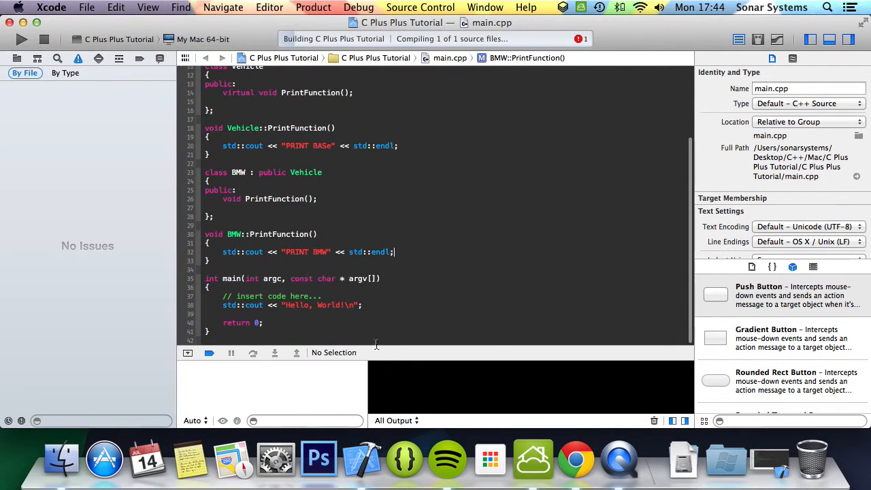
- In main, call PrintFunction on Vehicle v1 and BMW b1, then run
click(22, 37)
text(Vehicle v1;)
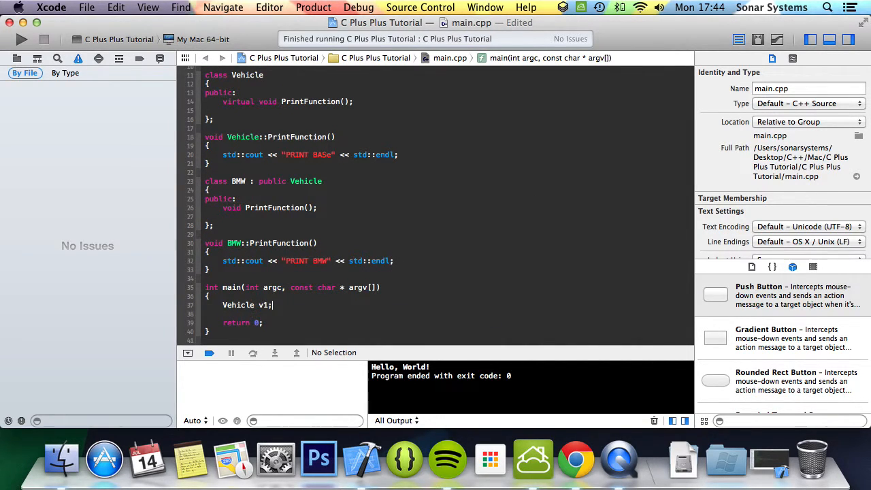
text(v1.PrintFunction();)
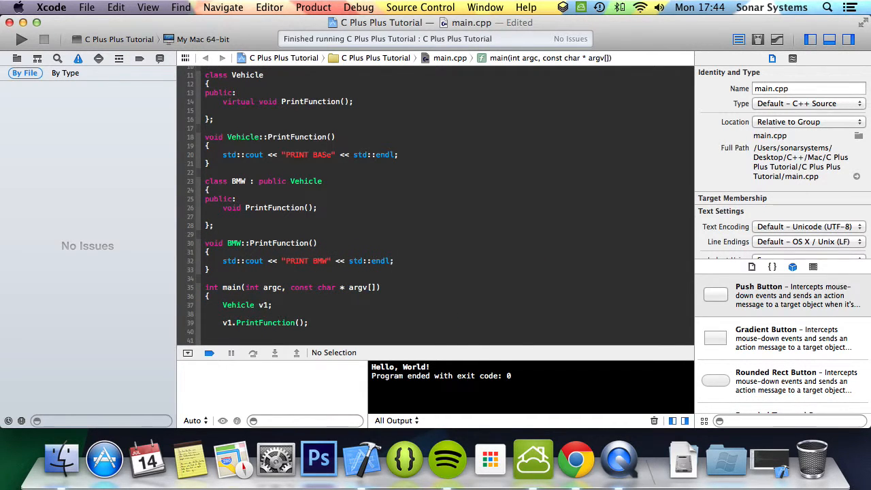
text(BMW b1)
text(b1.Vehicle::PrintFunction()
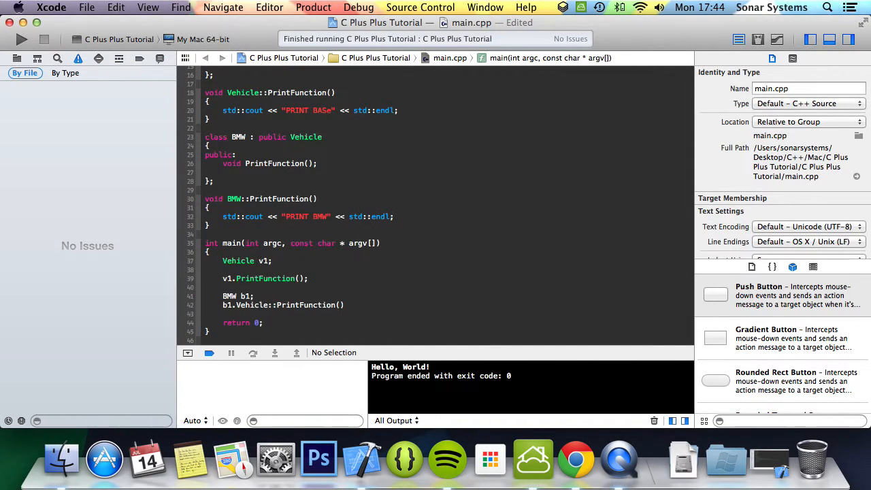
text(;)
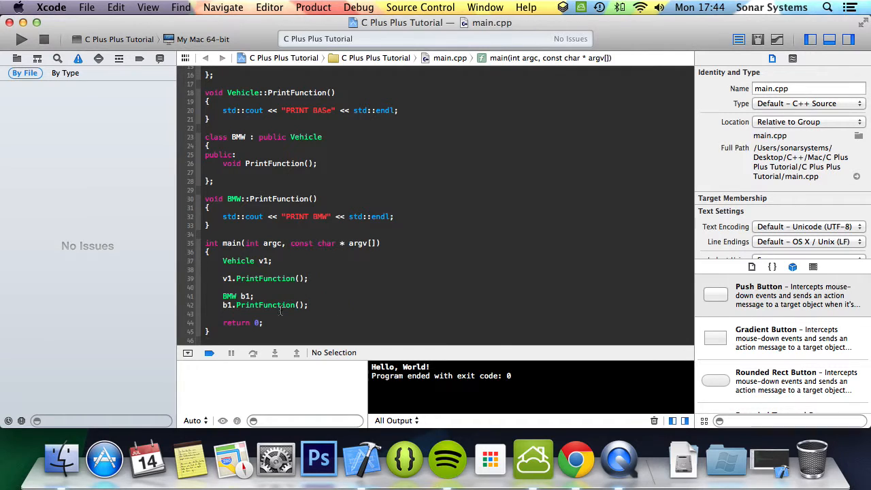
click(21, 37)
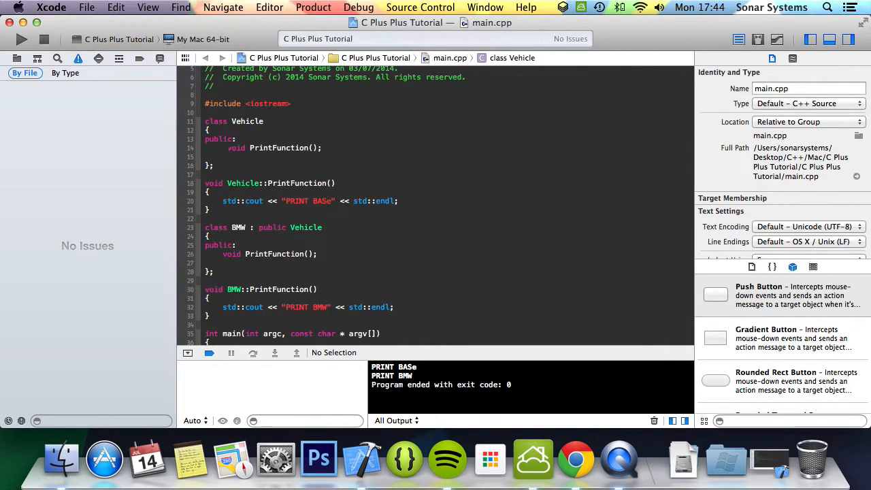
- Declare Vehicle's PrintFunction as virtual int with return 1, triggering return-type errors
click(22, 37)
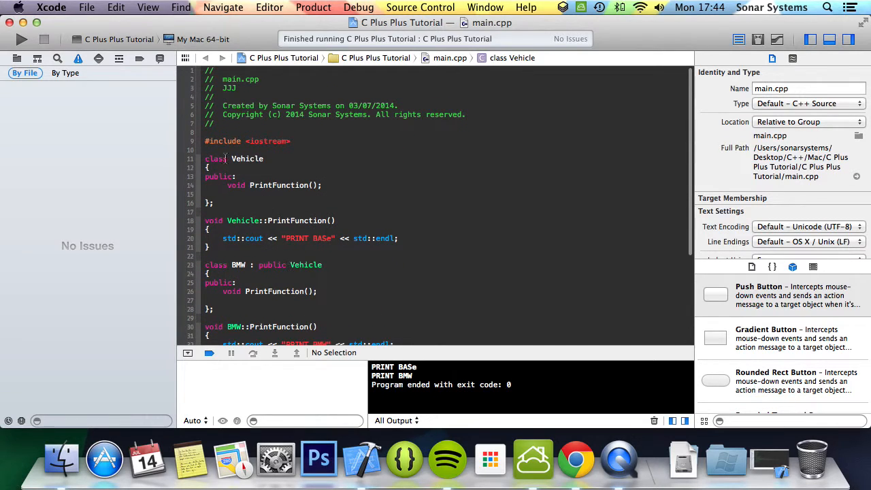
text(virtual)
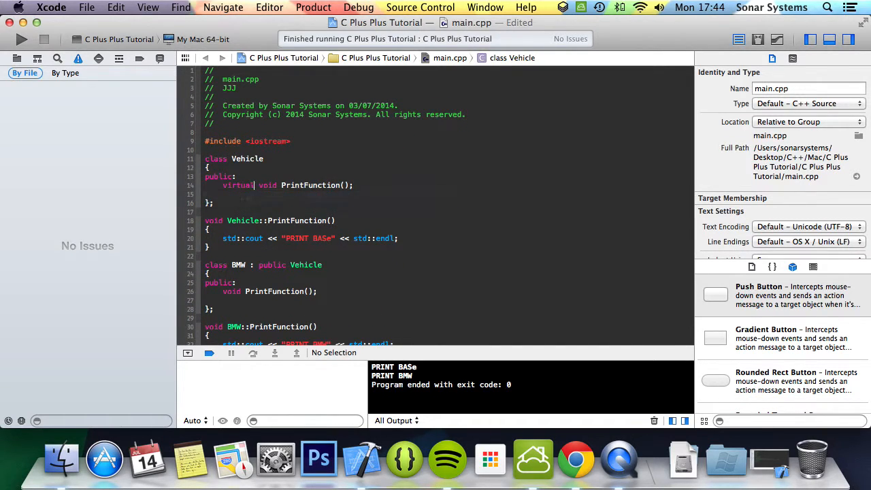
double_click(267, 185)
text(nt)
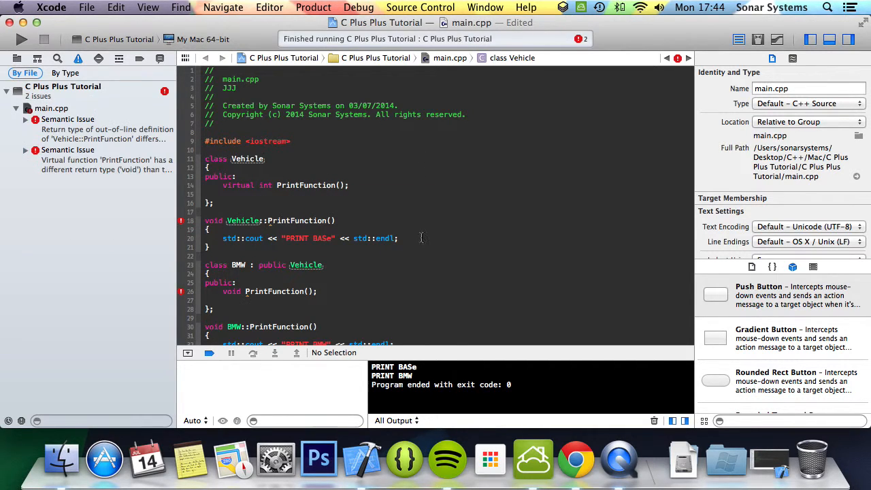
text(return 1;)
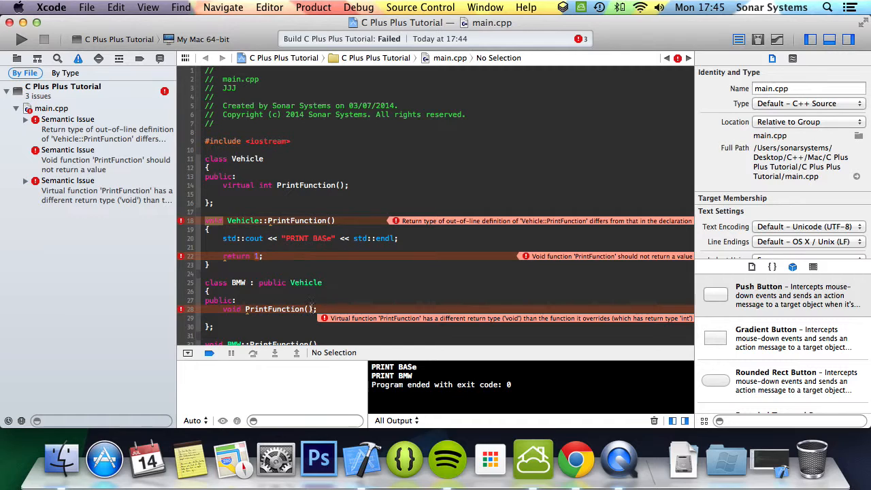
mouse_move(498, 321)
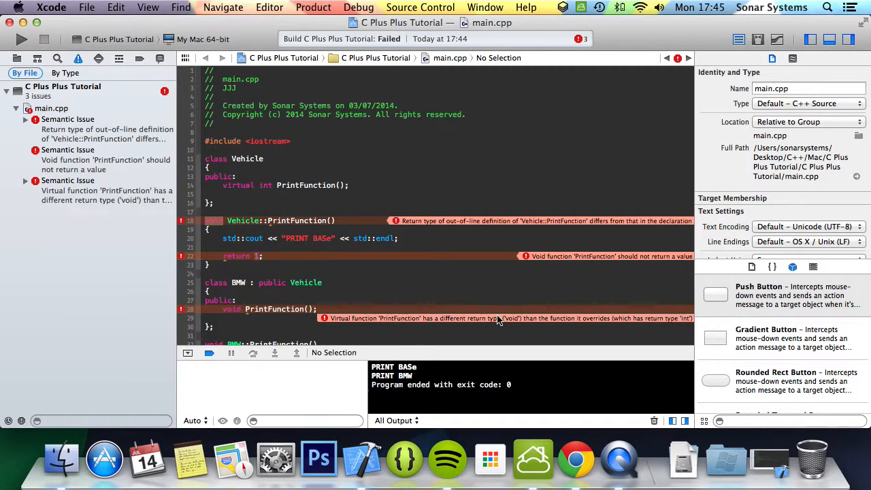
mouse_move(657, 317)
text(void)
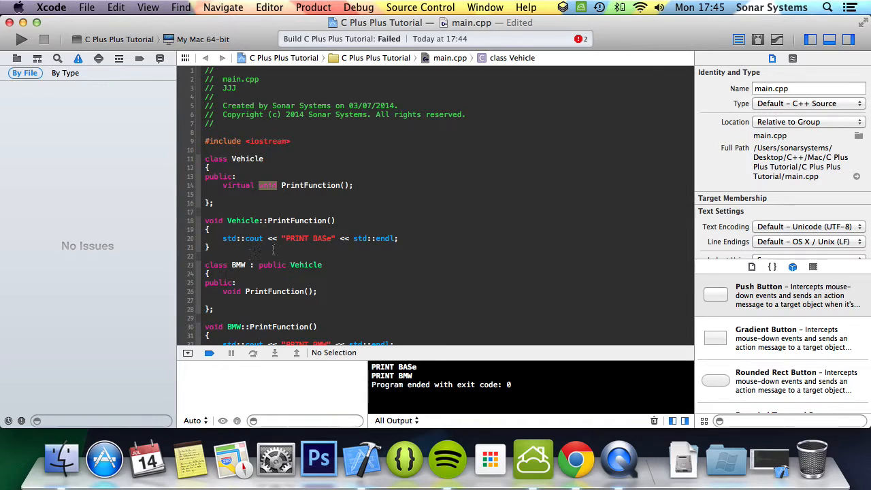
- Scroll down to review main after restoring virtual void PrintFunction
scroll(down, 3)
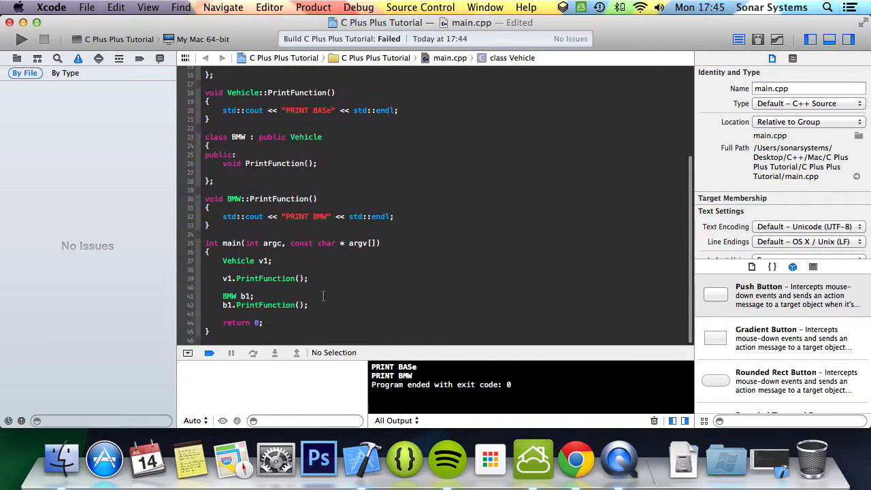